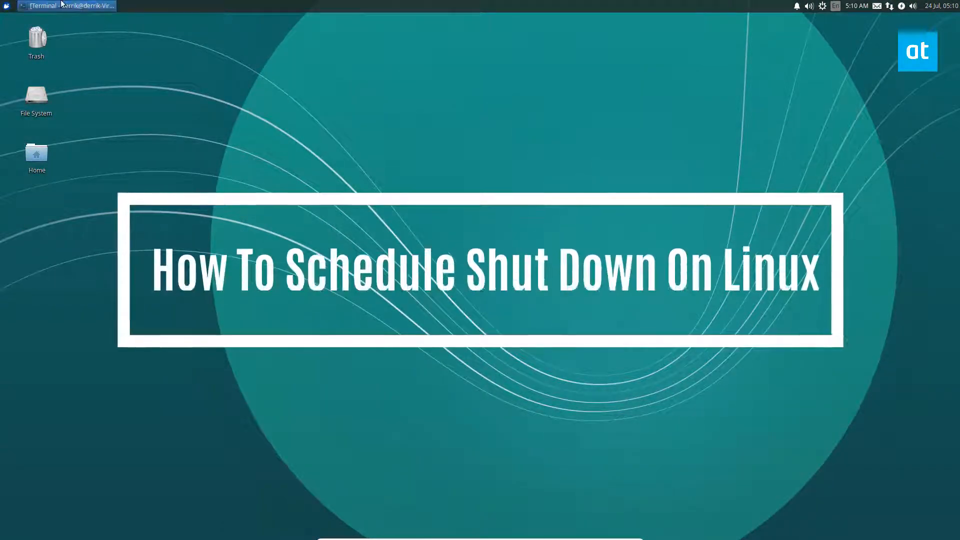
Step: Bring the Terminal window onto the desktop from the top panel
click(67, 6)
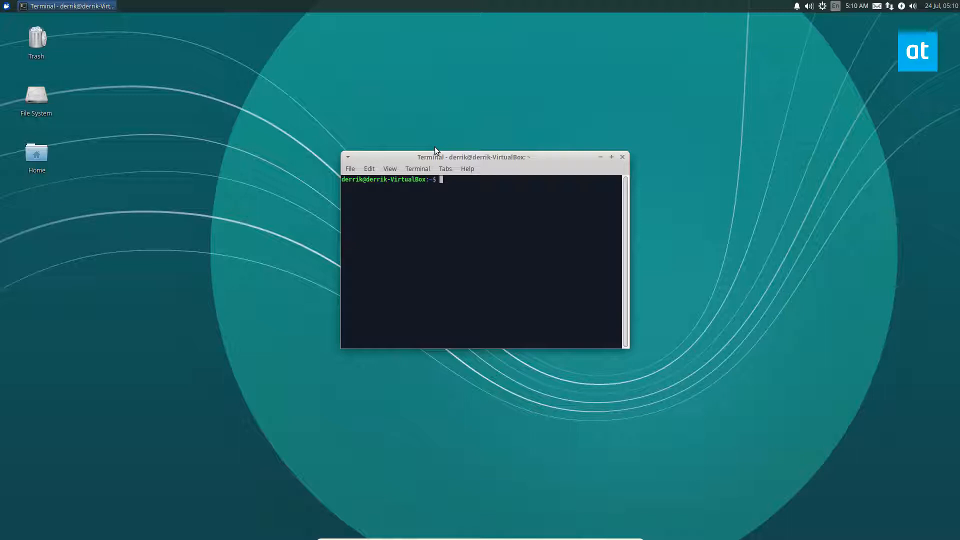
mouse_move(553, 4)
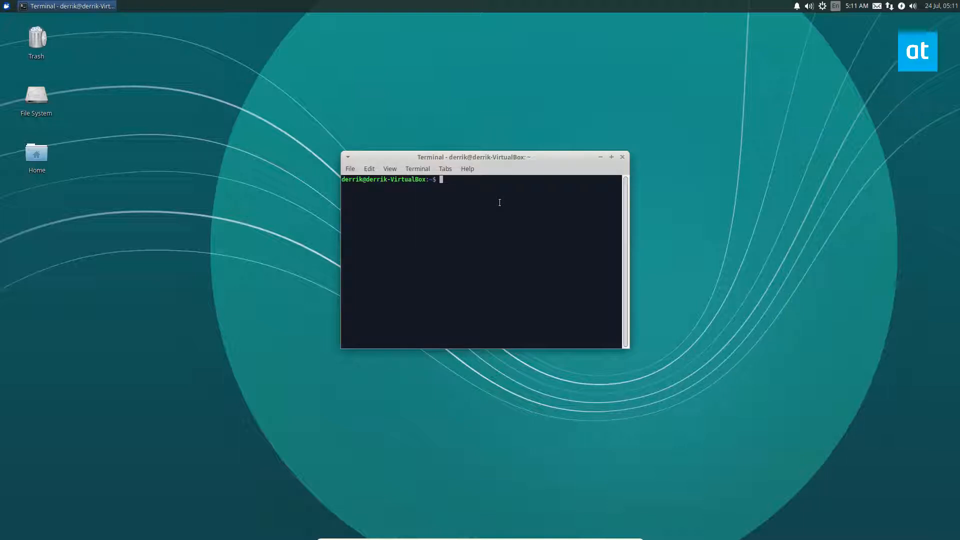
Step: Run shutdown -r 05:13 to schedule a reboot and get its confirmation
text(shutdown)
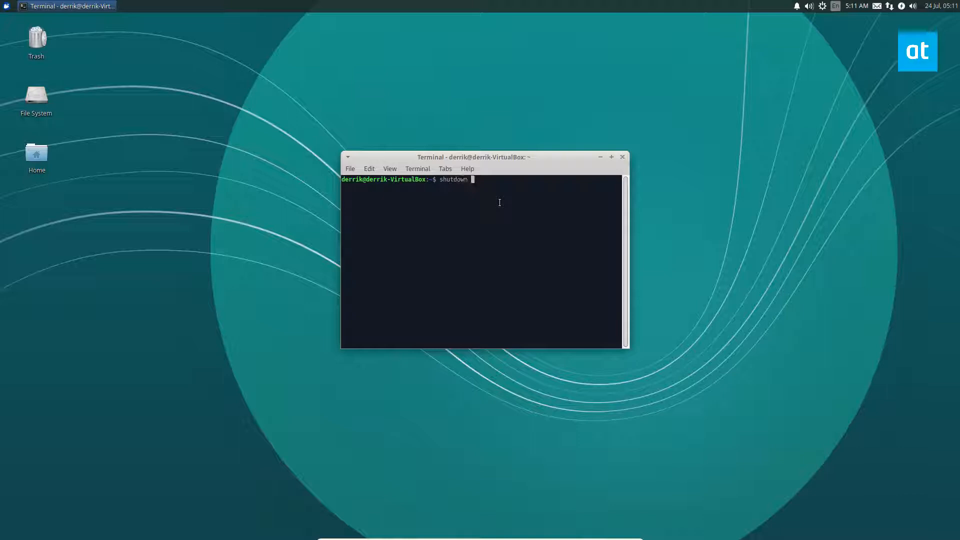
text(-r)
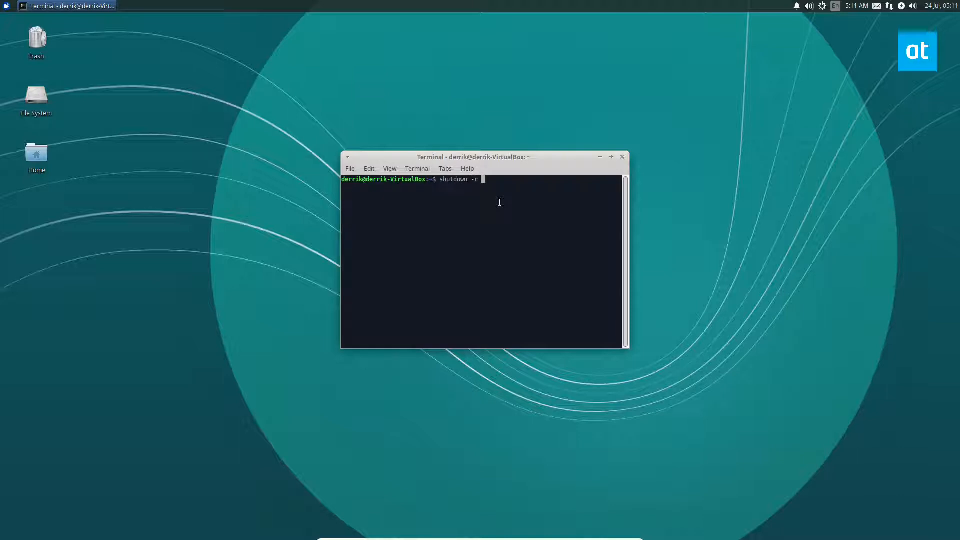
text(05:)
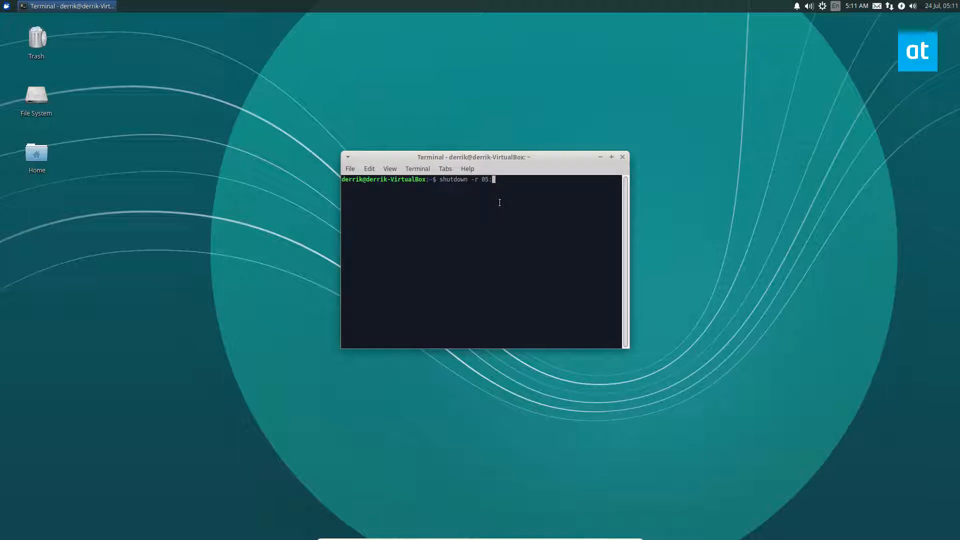
text(13)
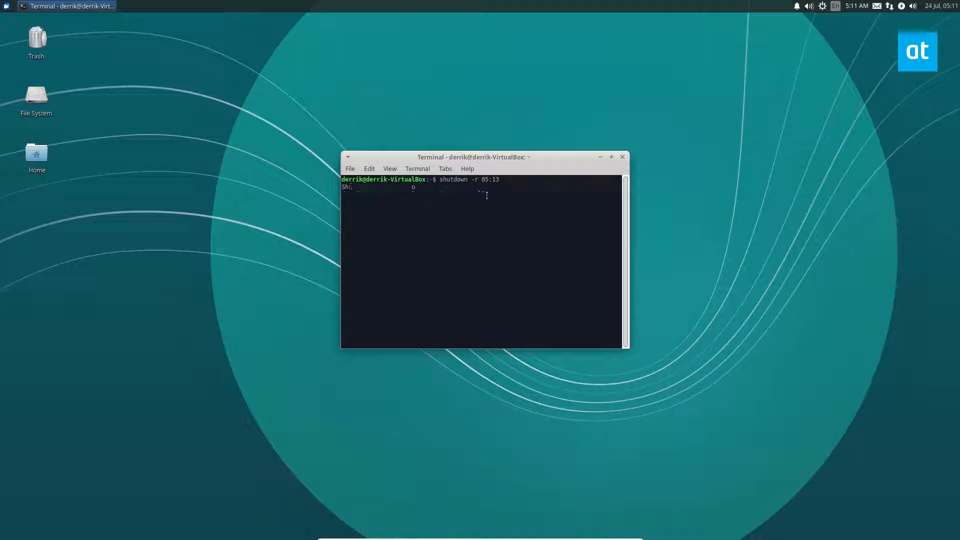
key(Return)
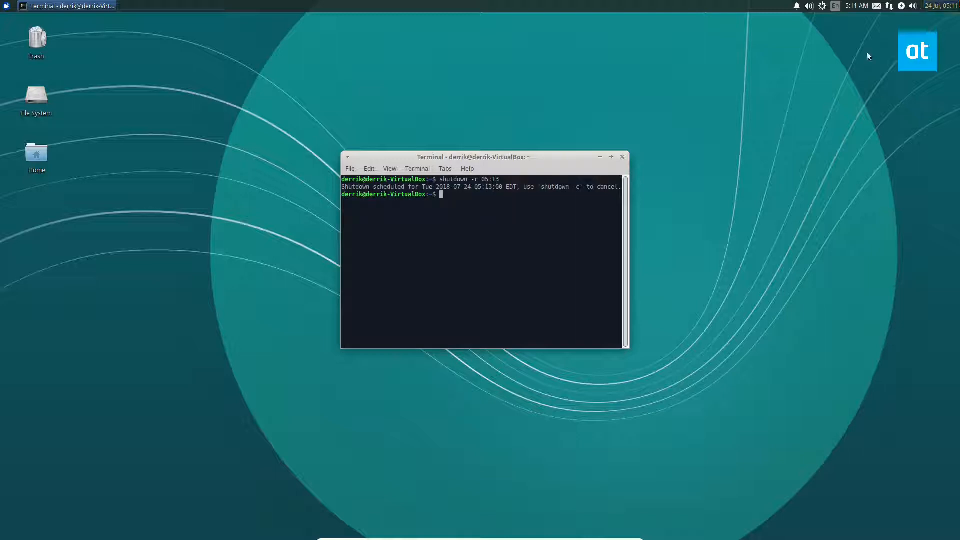
mouse_move(471, 195)
text(shutdo)
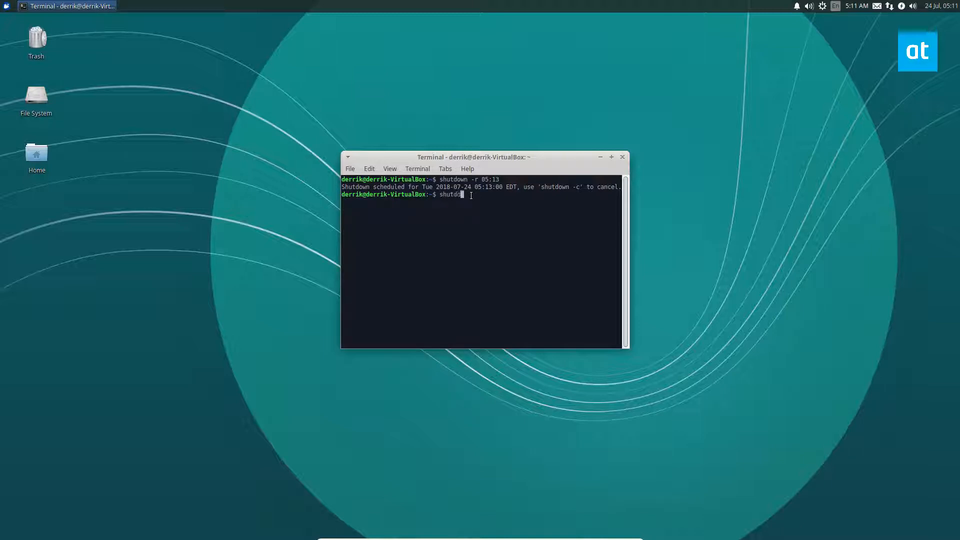
Step: Run shutdown -h for a one-minute power-off, then shutdown --help for the option list
text(wn)
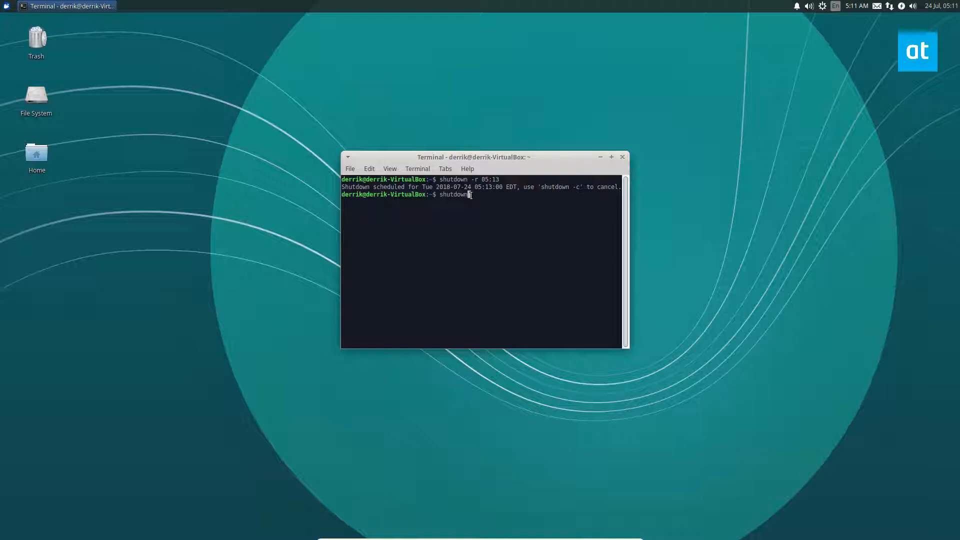
text(-h)
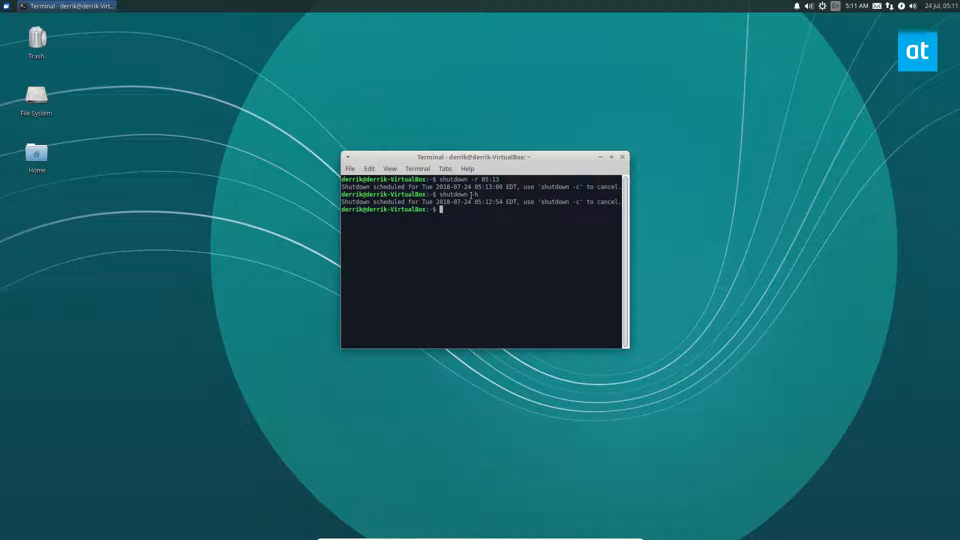
text(shutdown --)
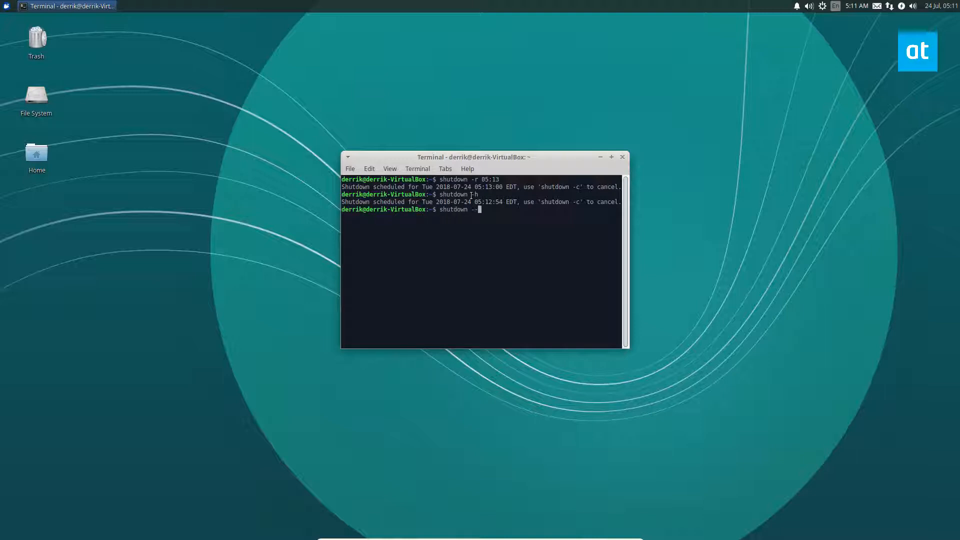
text(help)
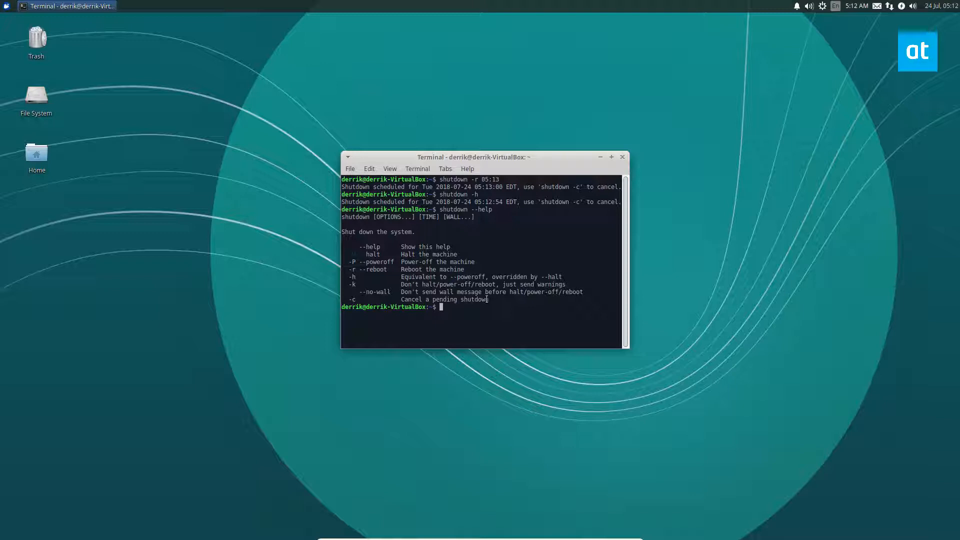
mouse_move(658, 222)
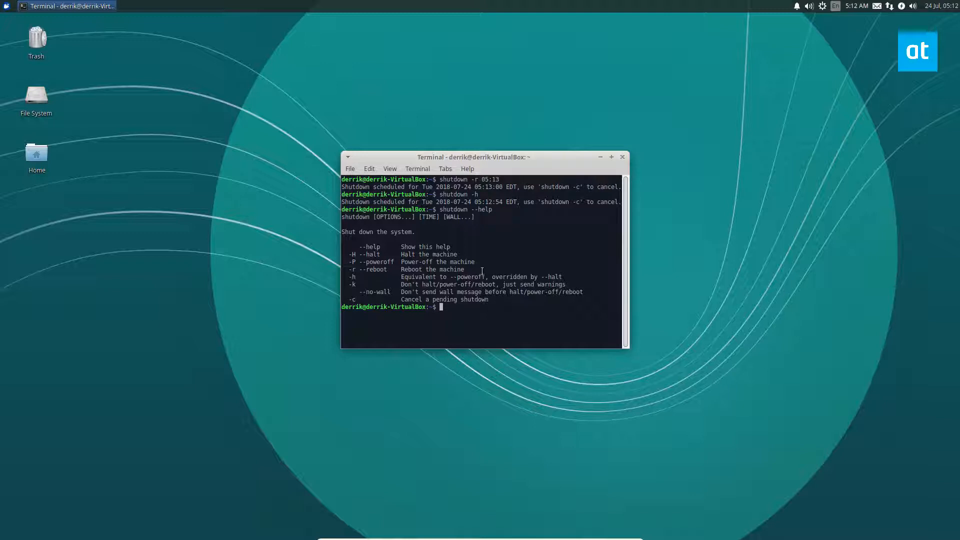
Step: Run a bare shutdown command, confirmed as scheduled for 05:13:43
text(shutdown --help)
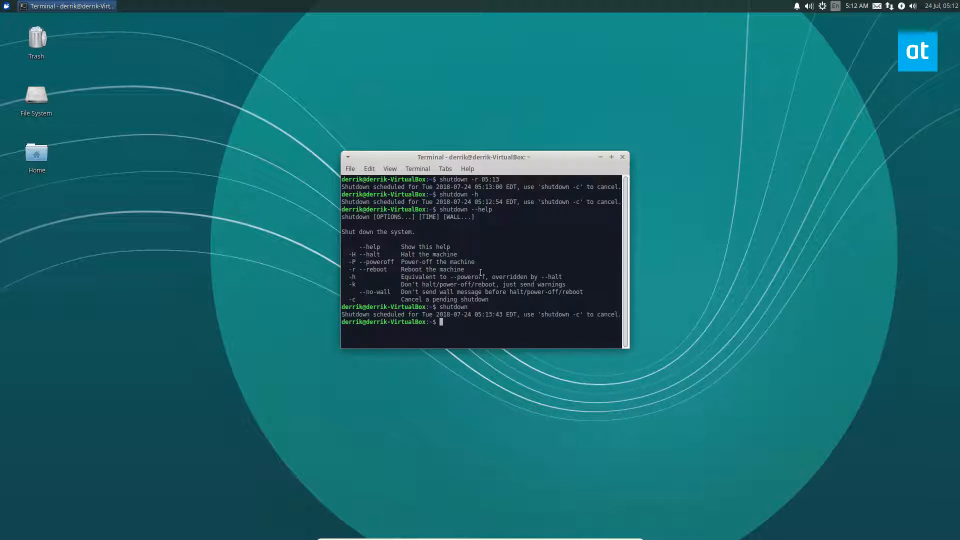
mouse_move(504, 311)
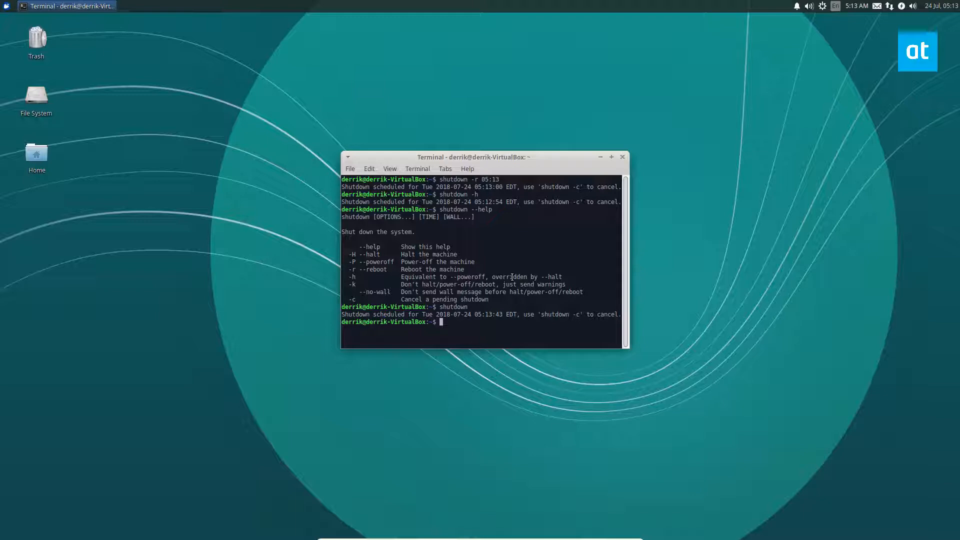
mouse_move(772, 396)
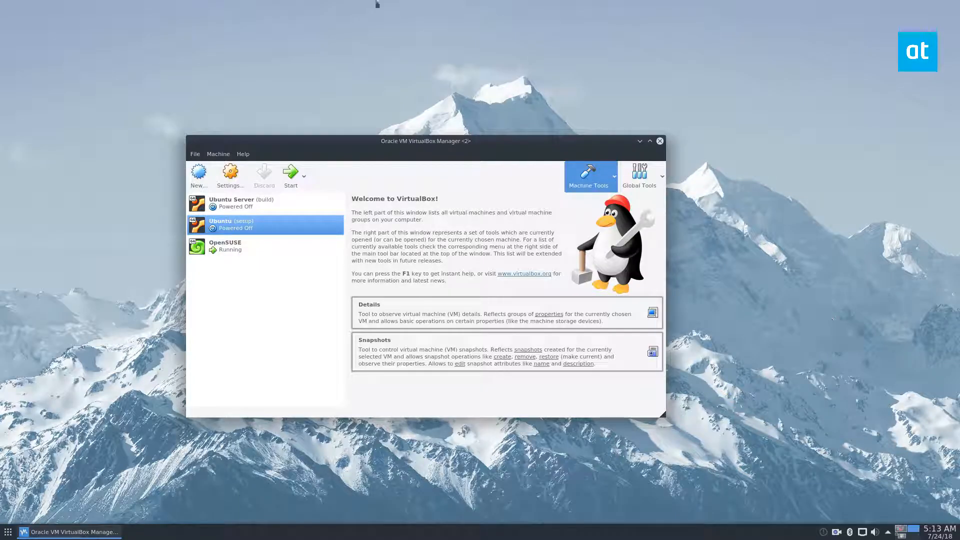
Step: Move the VirtualBox Manager window aside and start the Ubuntu (setup) VM
drag(425, 141, 503, 131)
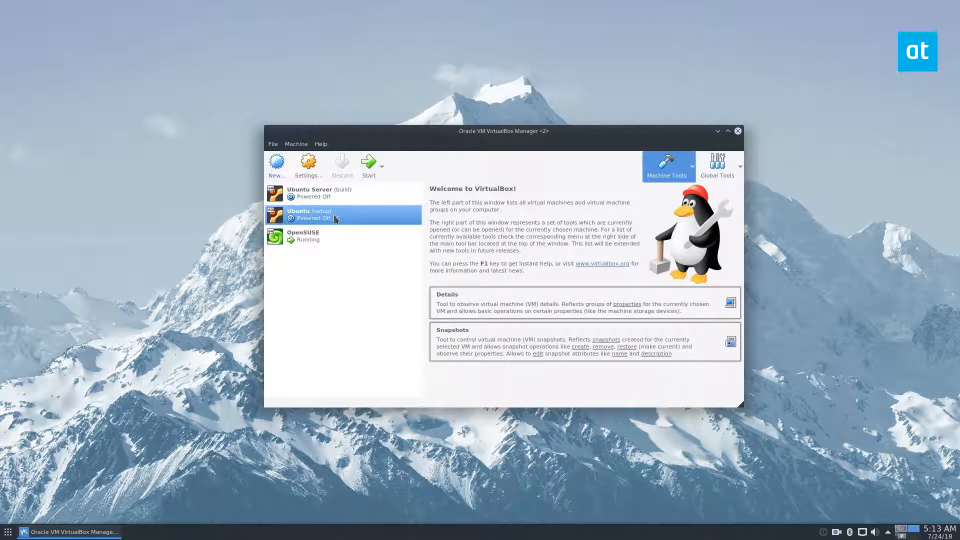
mouse_move(328, 214)
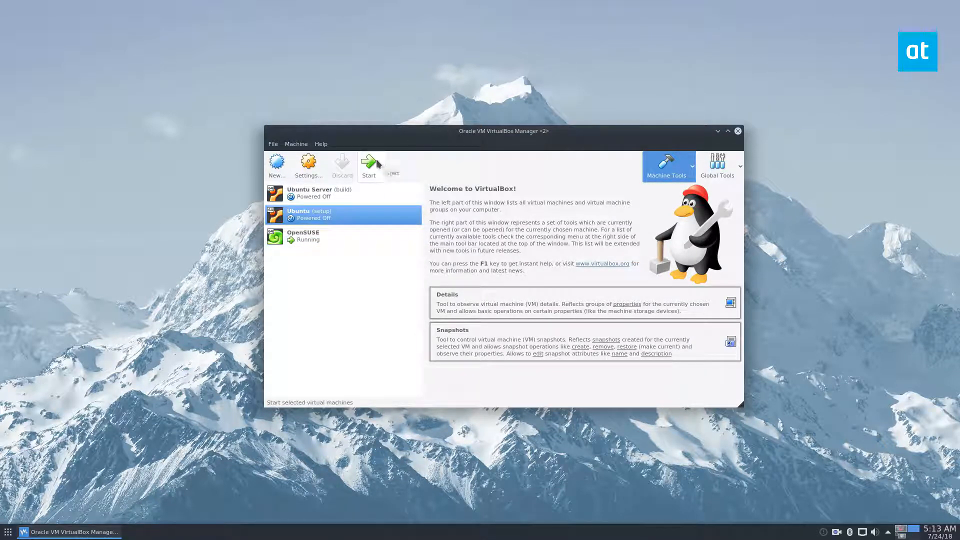
click(368, 164)
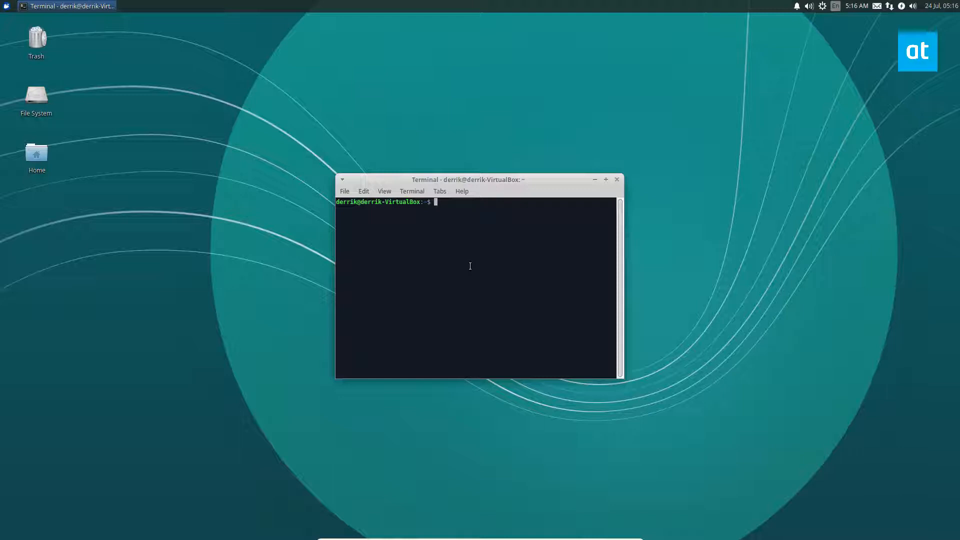
Step: Run sudo rtcwake -m mem -s 3 to suspend to memory and wake after 3 seconds
text(rtc)
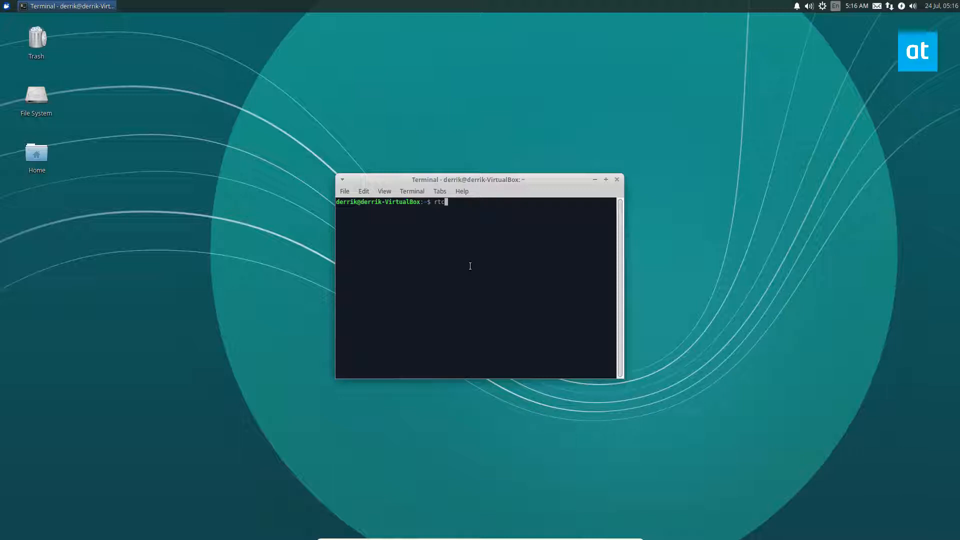
text(wake -)
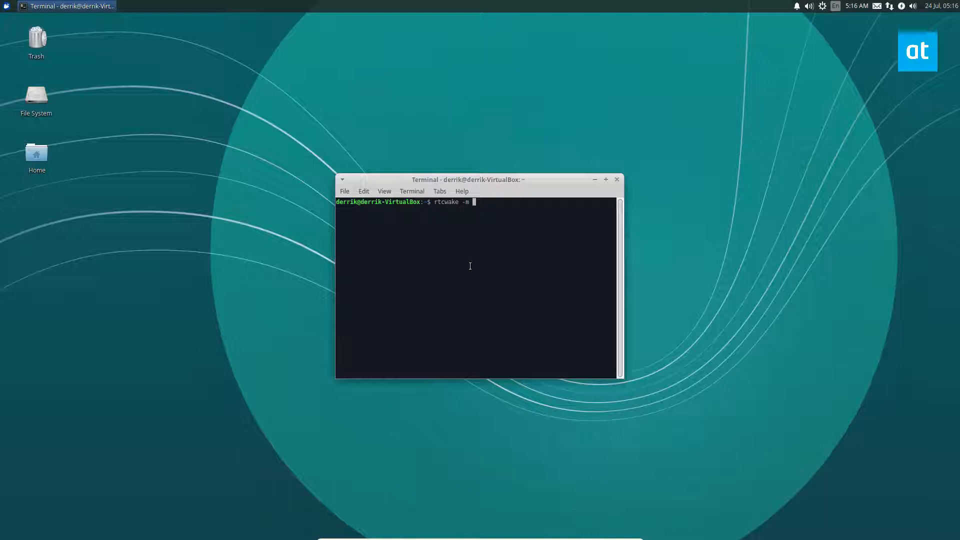
text(mem -s)
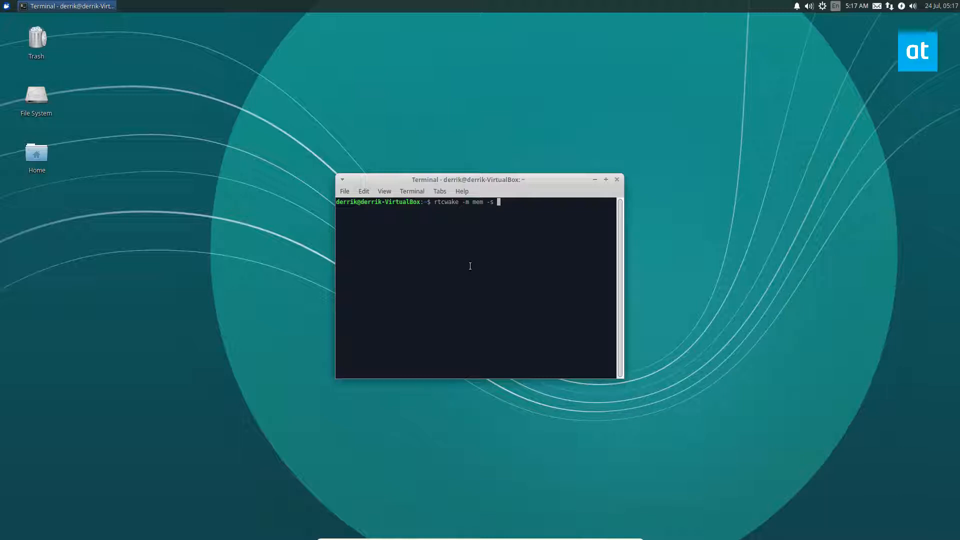
text(3)
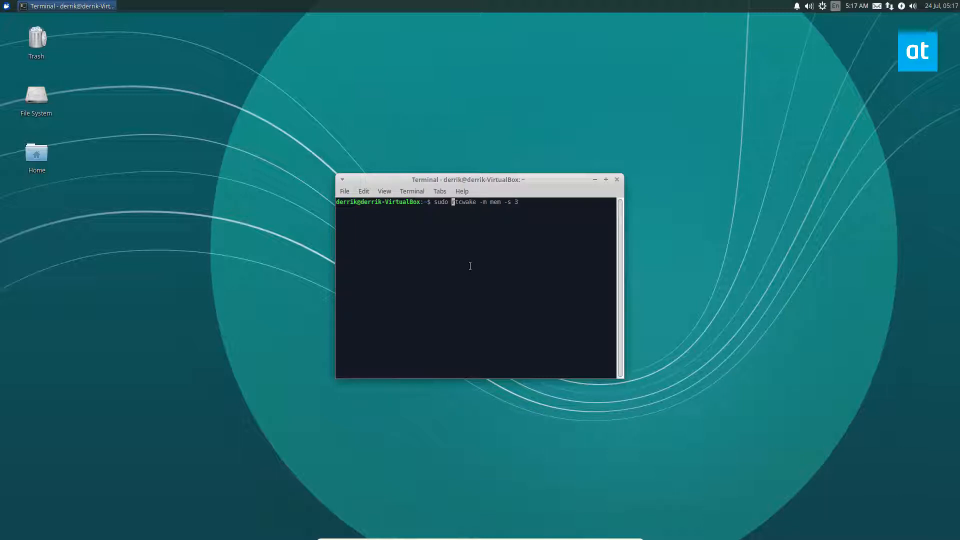
key(Return)
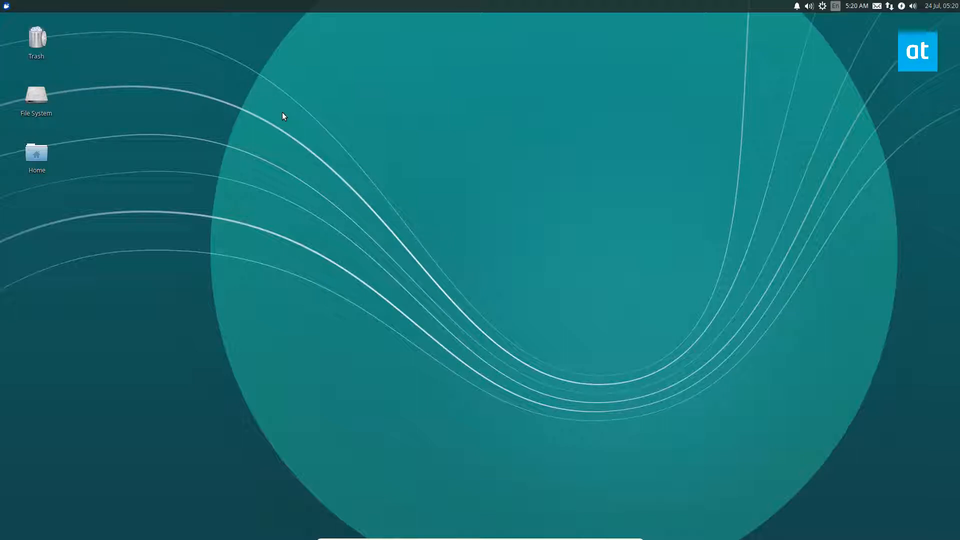
Step: Launch a new terminal from the Whisker menu and enter rtcwake at its prompt
click(6, 6)
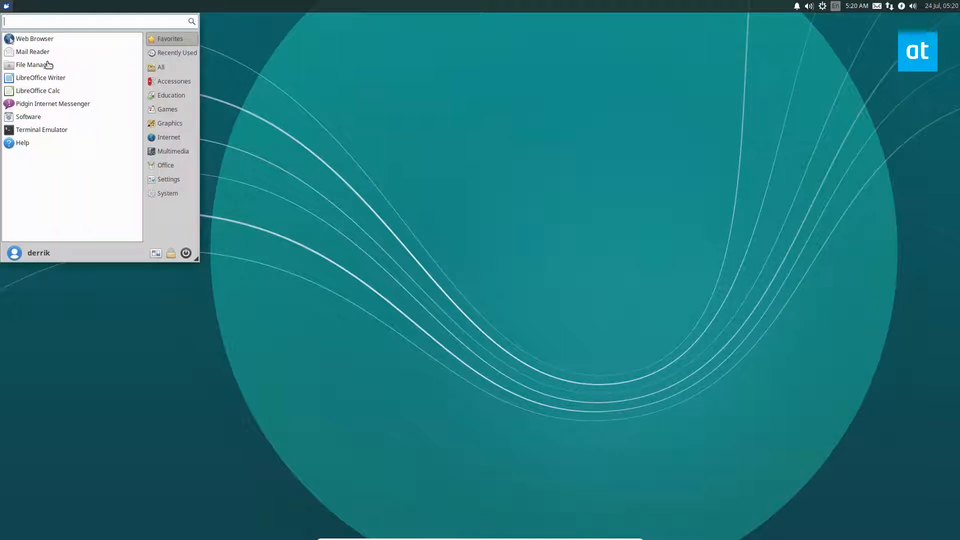
click(42, 128)
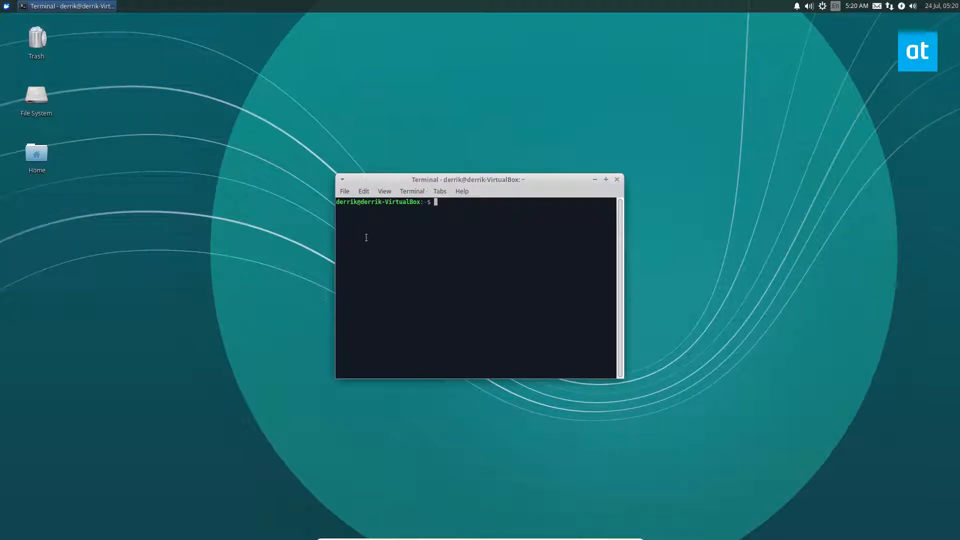
text(rtc)
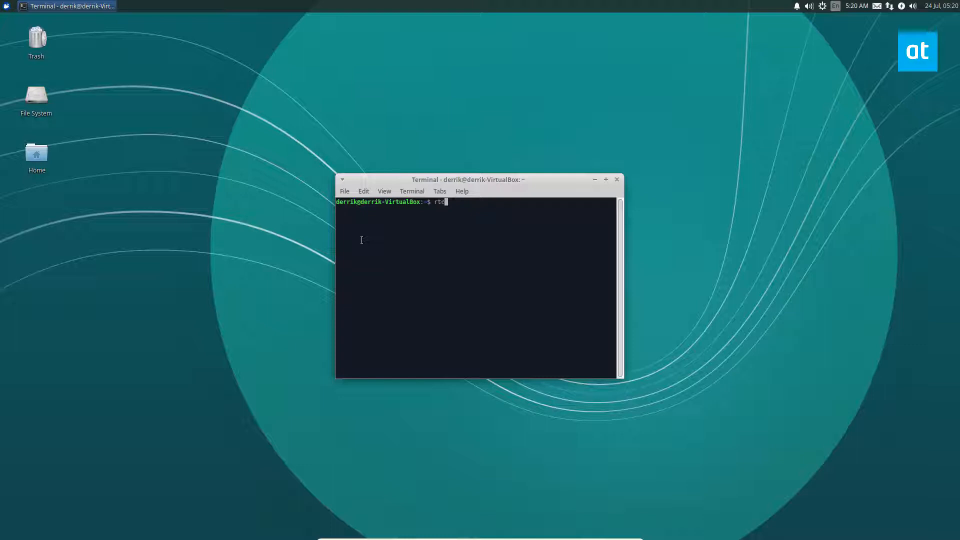
text(cwake)
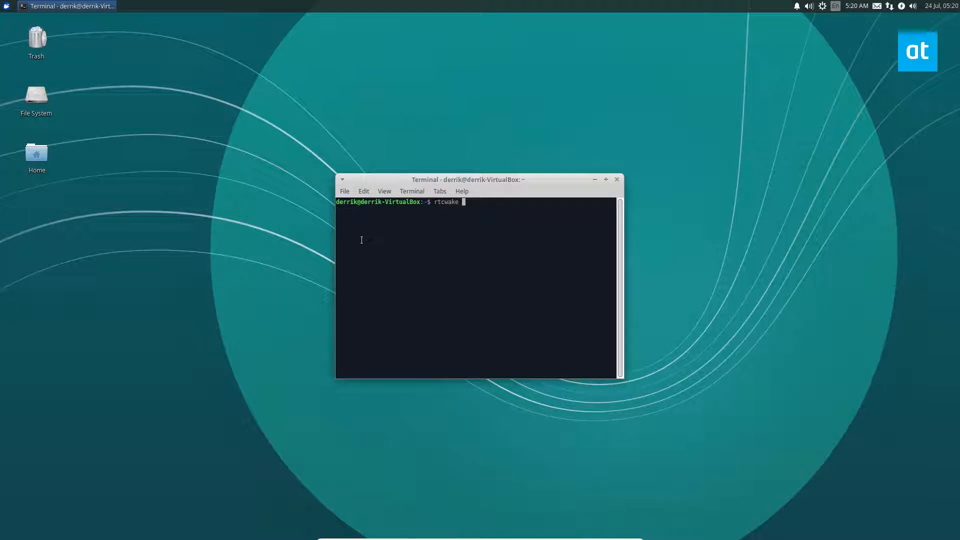